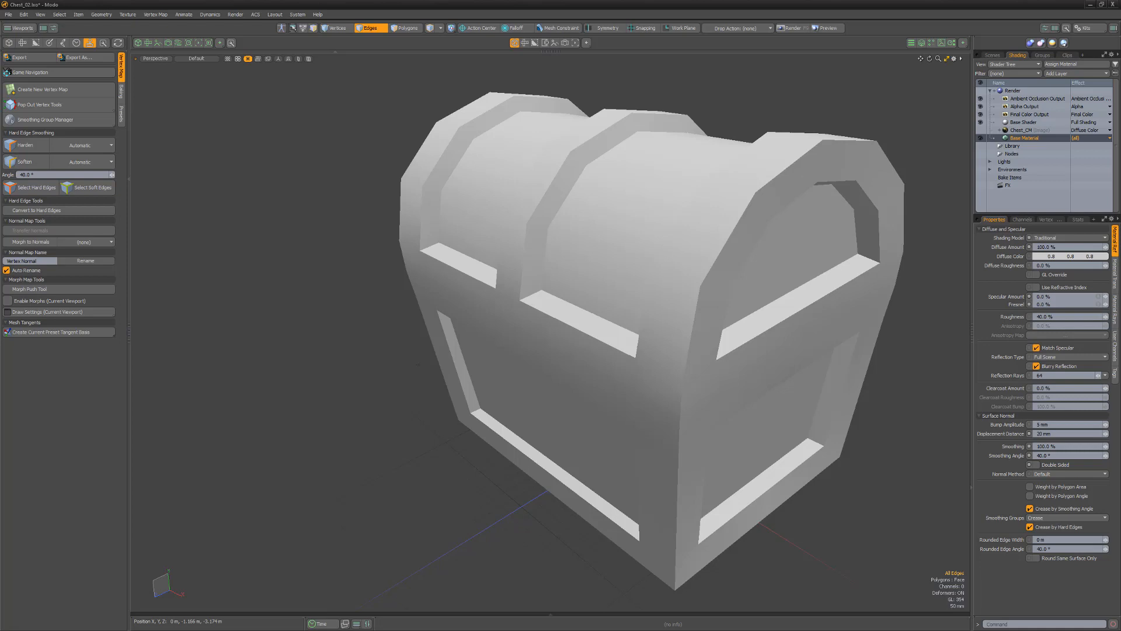
Set the base material's Smoothing Angle to 100 so the chest shades softly.
left_click(1065, 446)
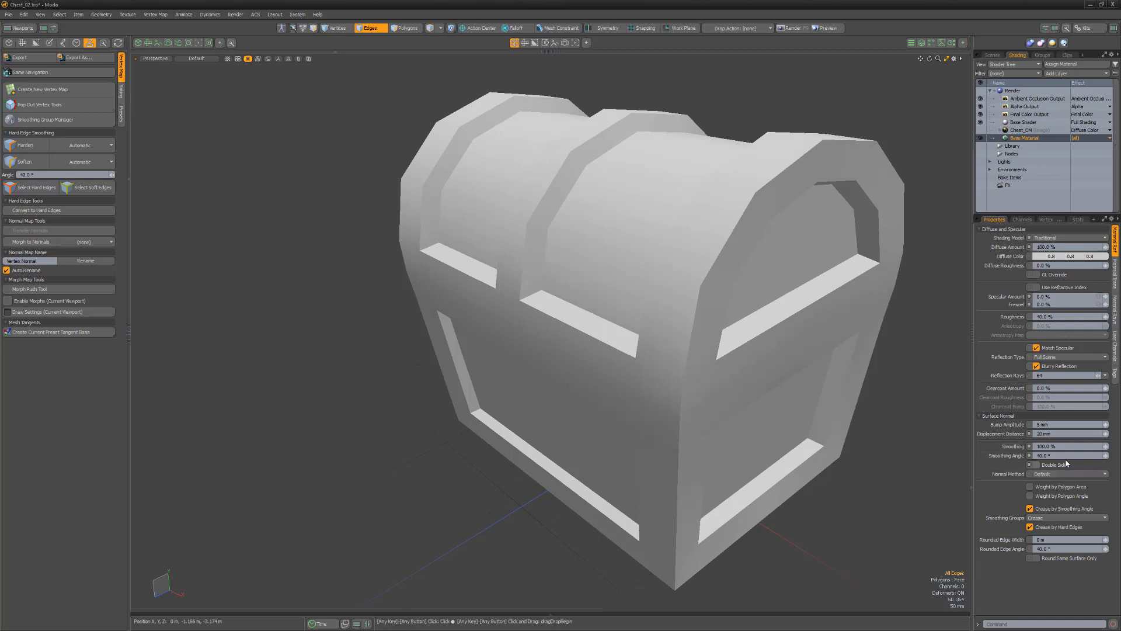
left_click(1065, 455)
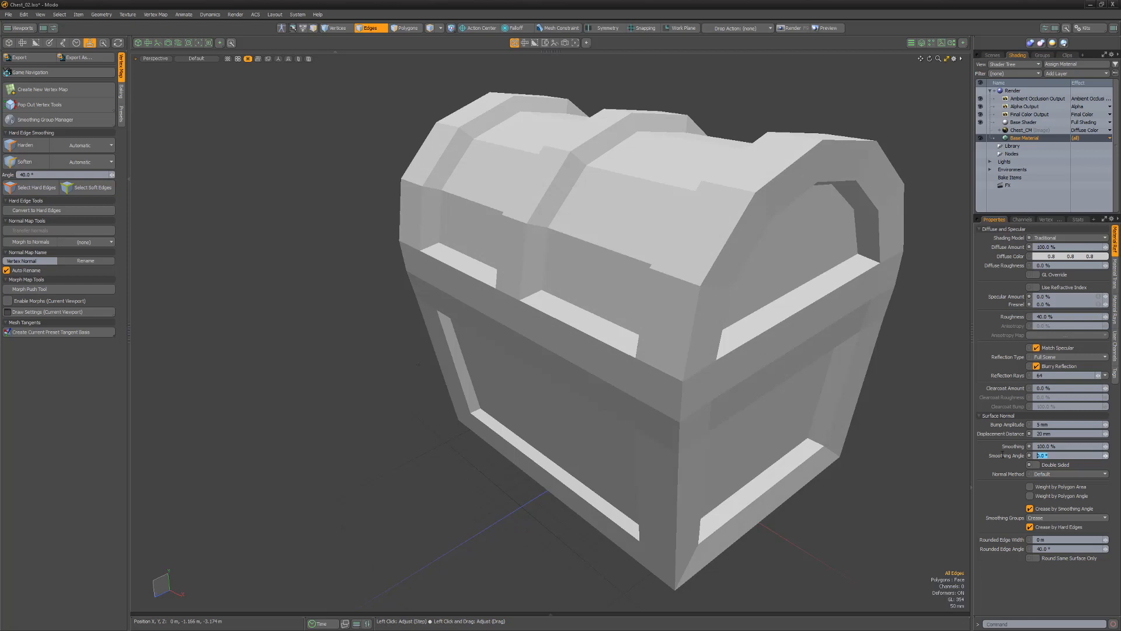
type("100.0")
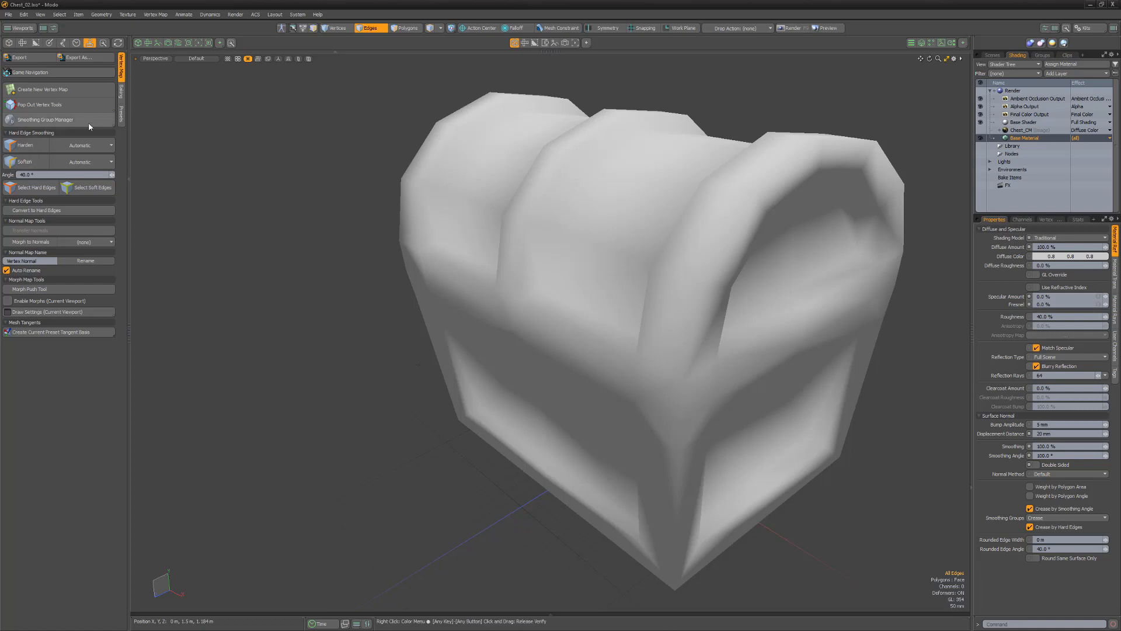
Assign the lid top and band polygons to smoothing groups a and b, then deselect to inspect.
left_click(45, 120)
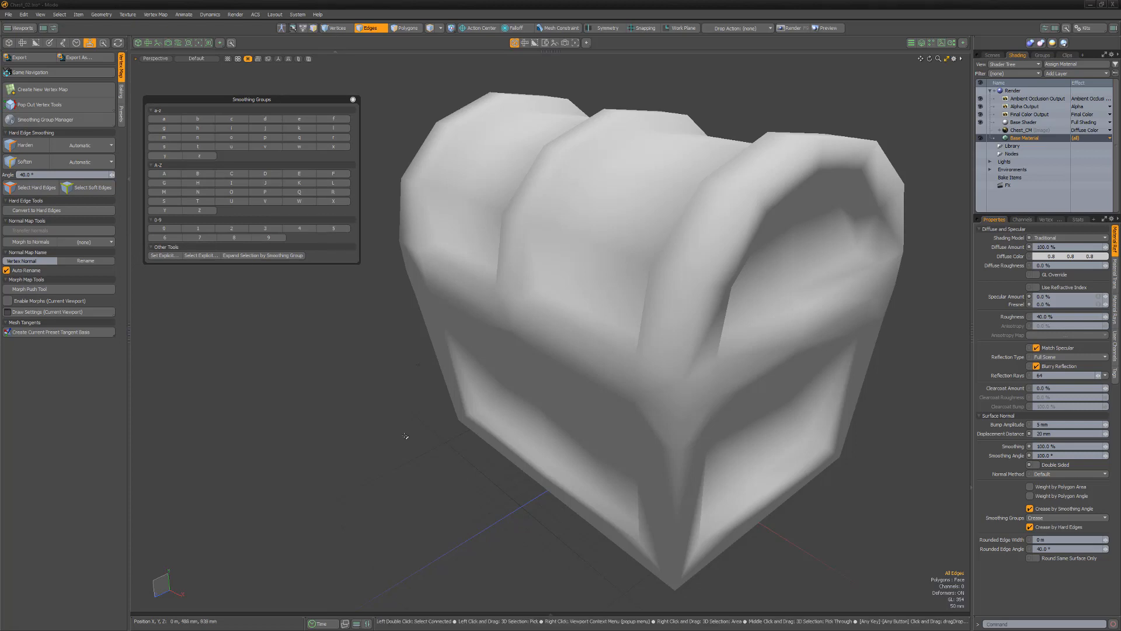
left_click(405, 28)
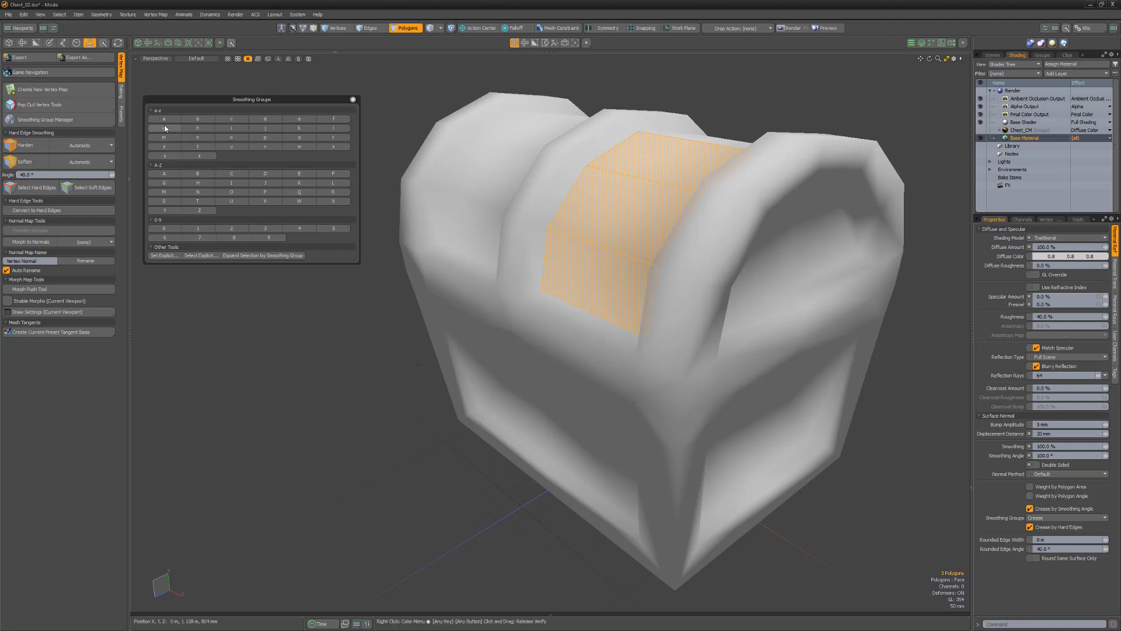
left_click(164, 119)
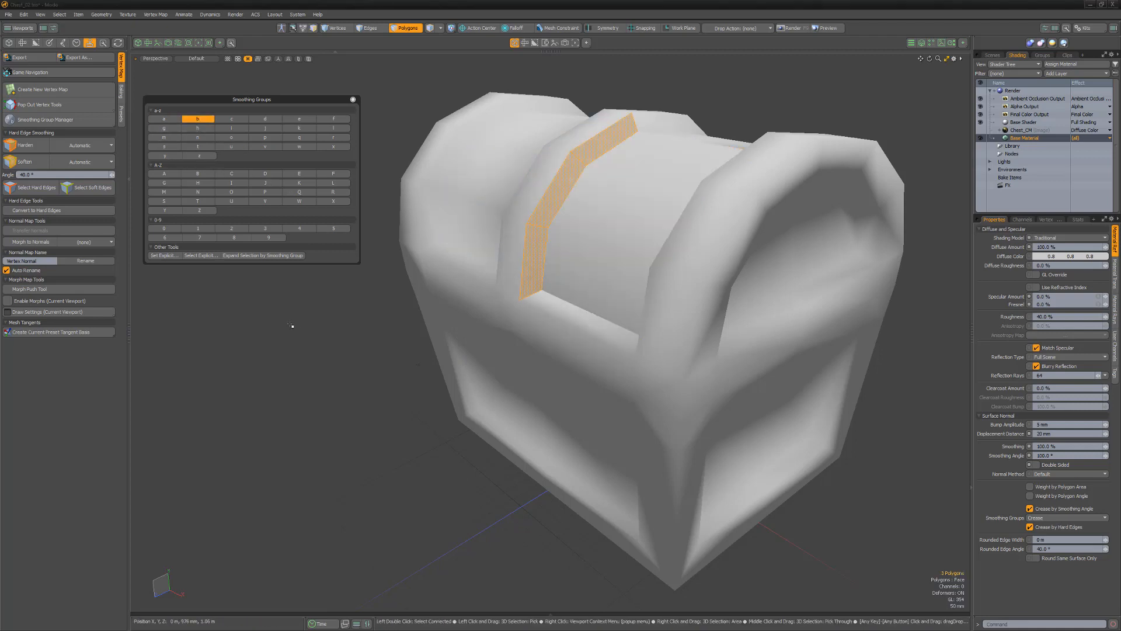
left_click(162, 118)
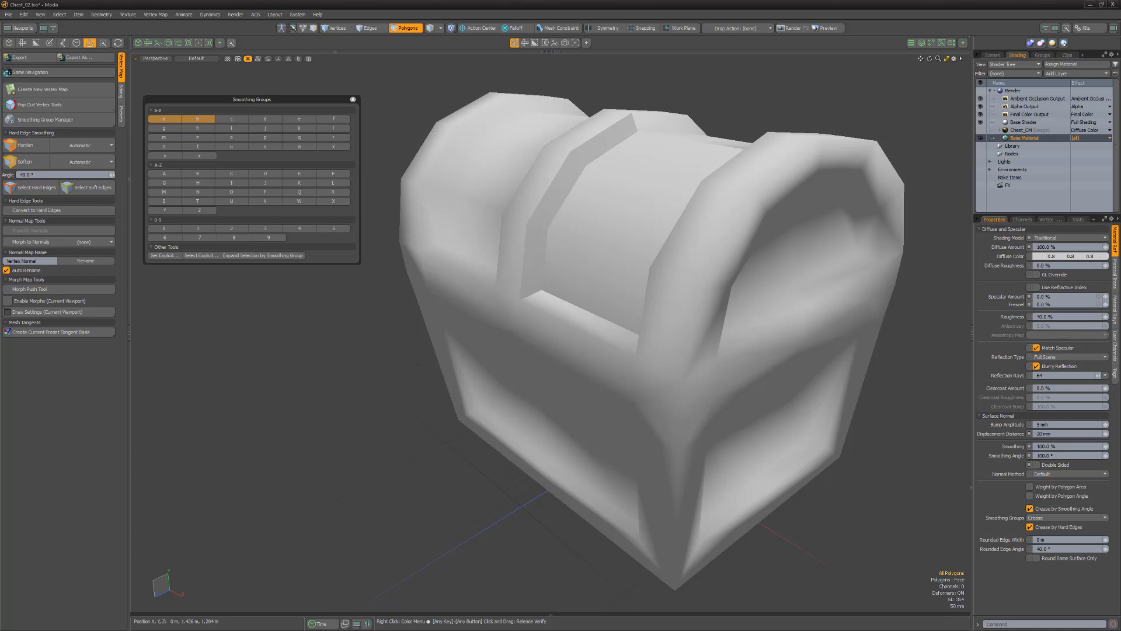
left_click(654, 157)
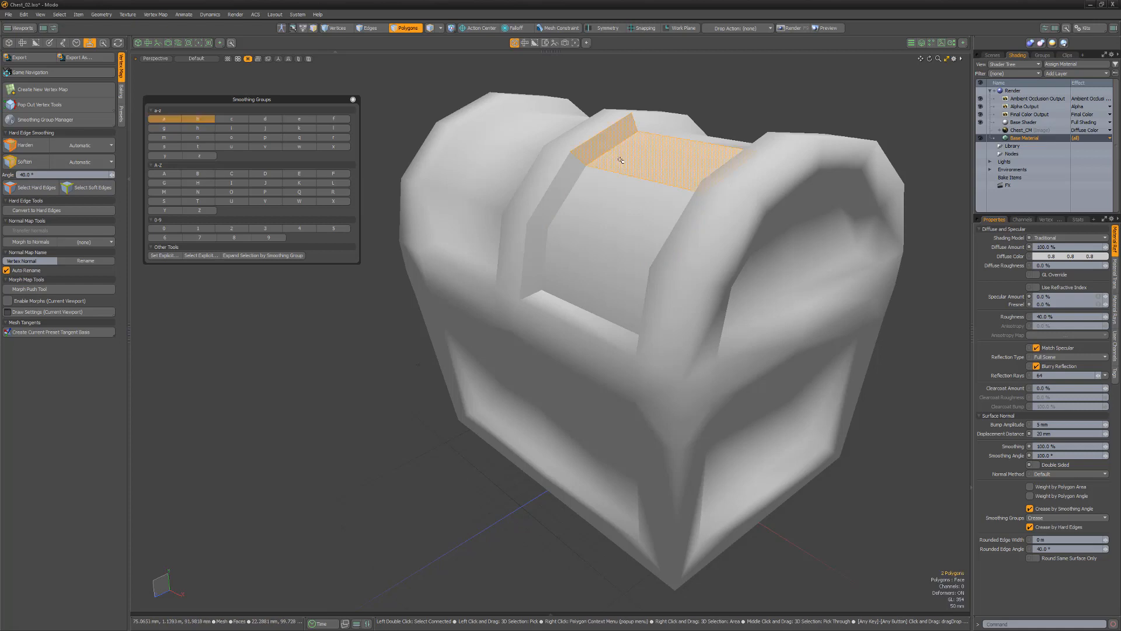
left_click(198, 118)
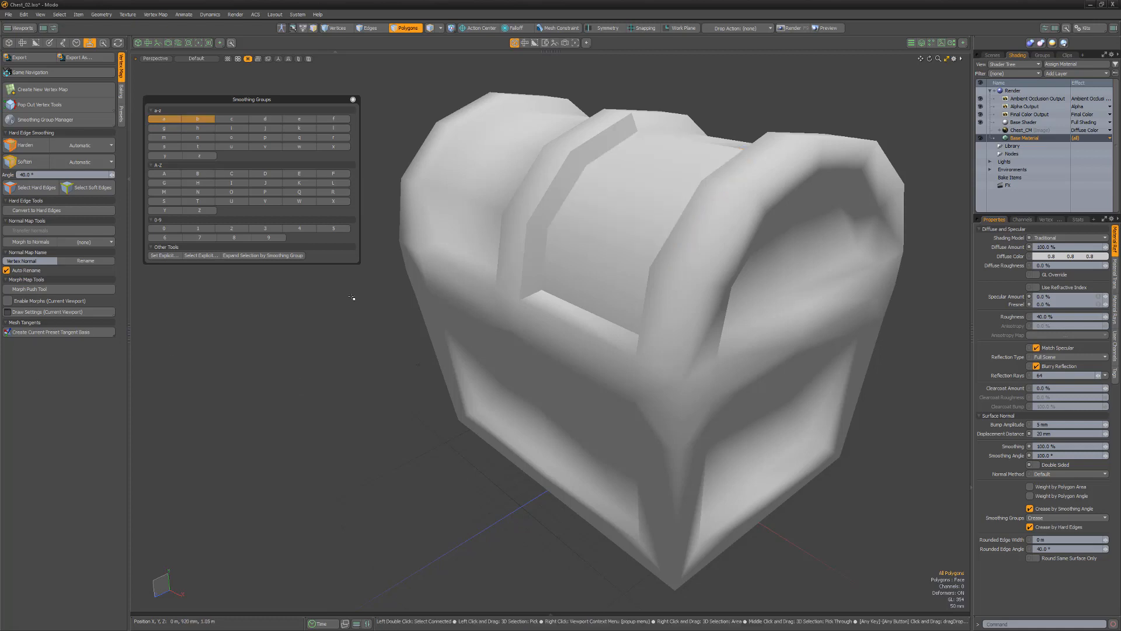
left_click(554, 186)
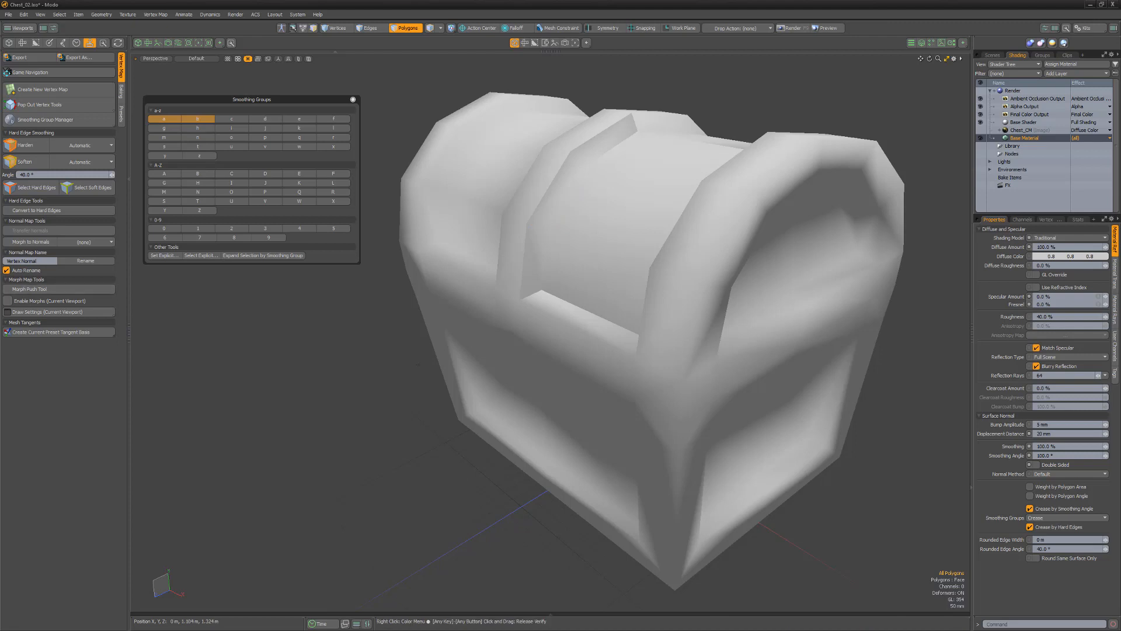
Undo the lid's smoothing group assignments so the chest shades evenly again.
key("alt")
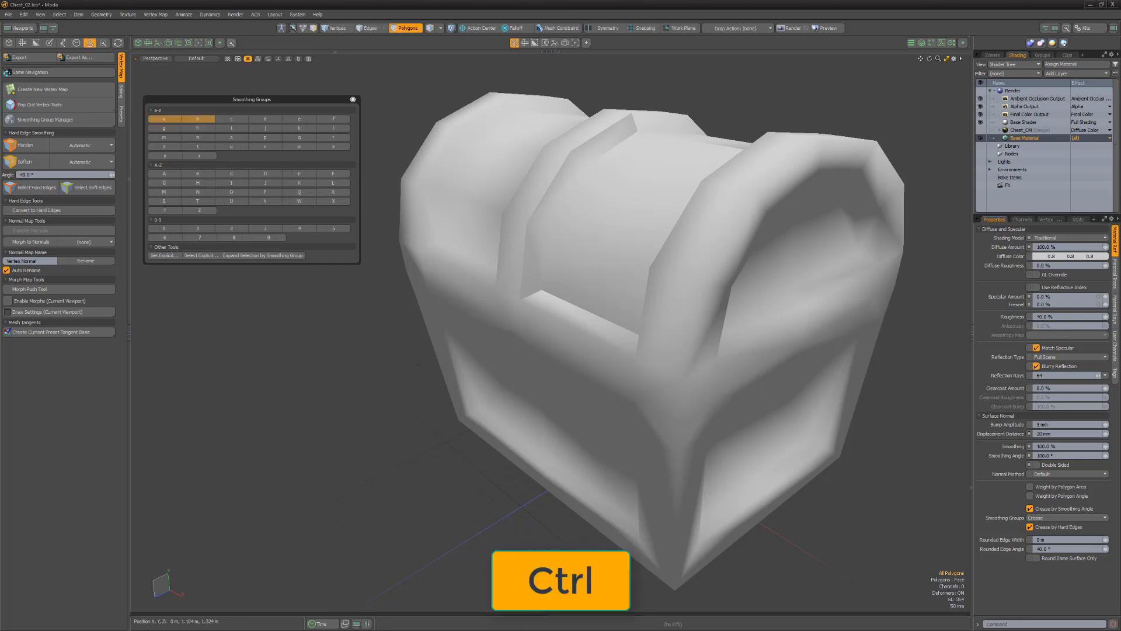
key("shift")
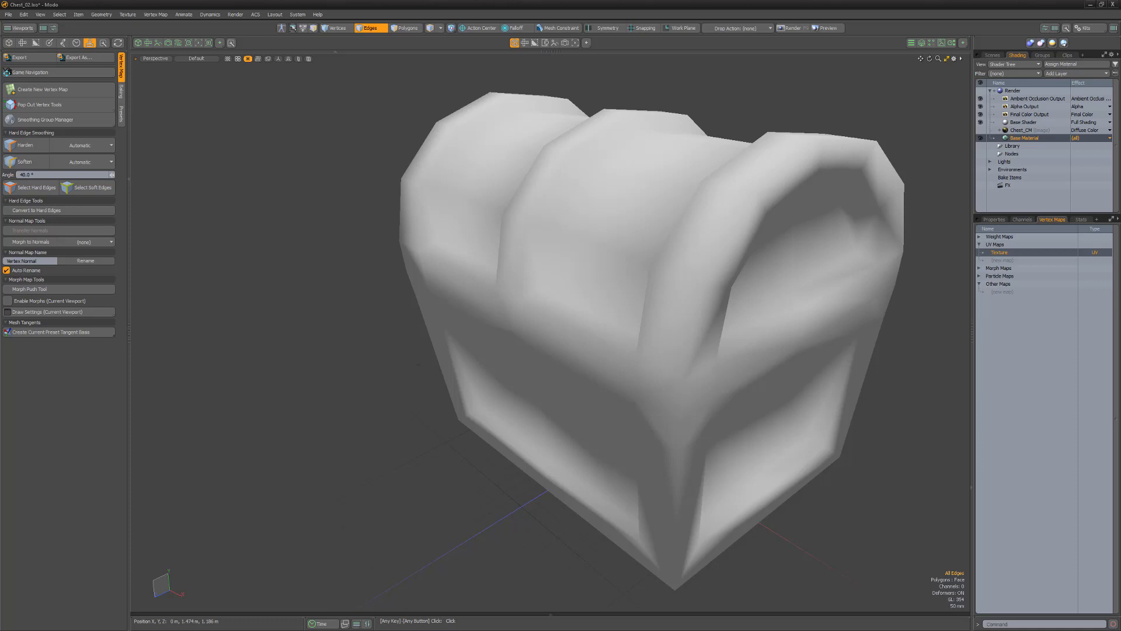
Try the Harden edge sources, including Edges and UV Island Boundary, and settle on By Angle.
left_click(335, 28)
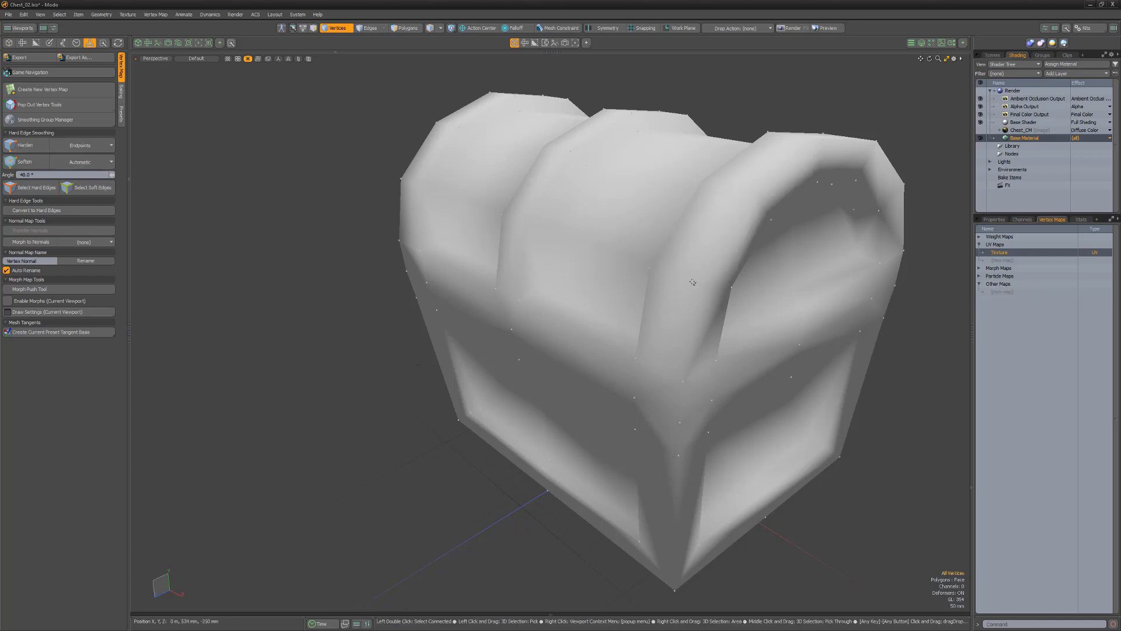
left_click(700, 286)
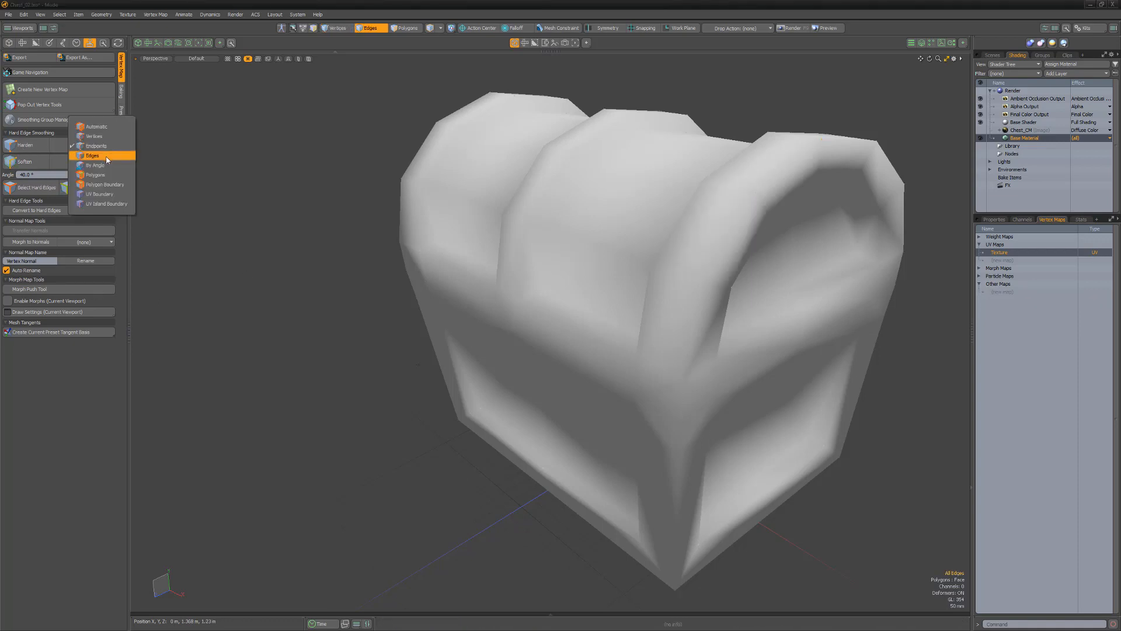
left_click(92, 155)
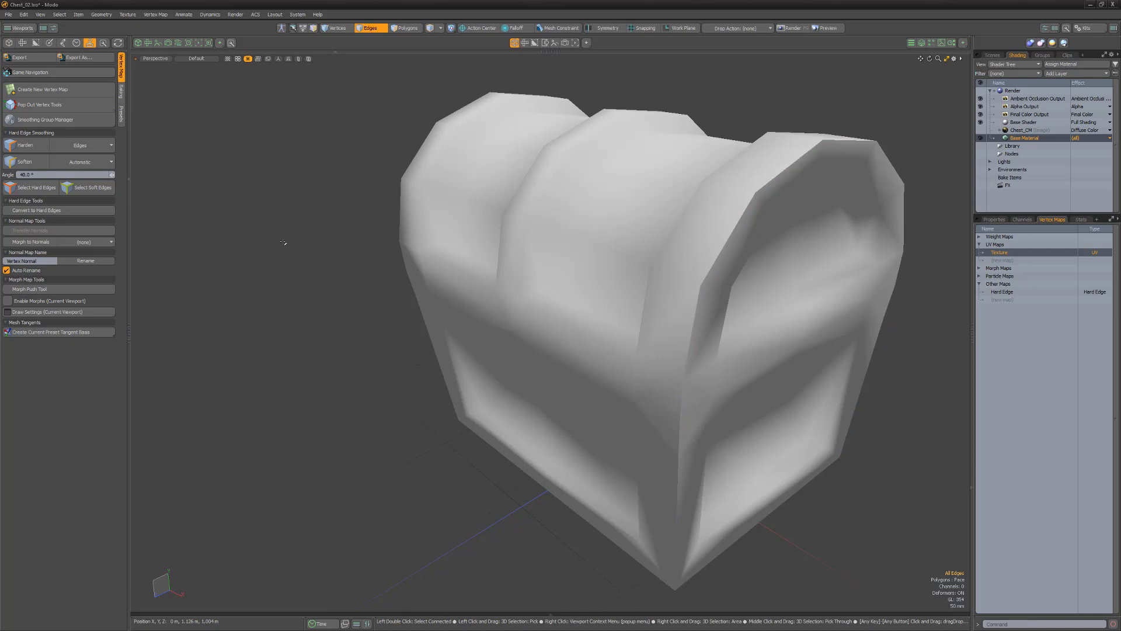
left_click(406, 28)
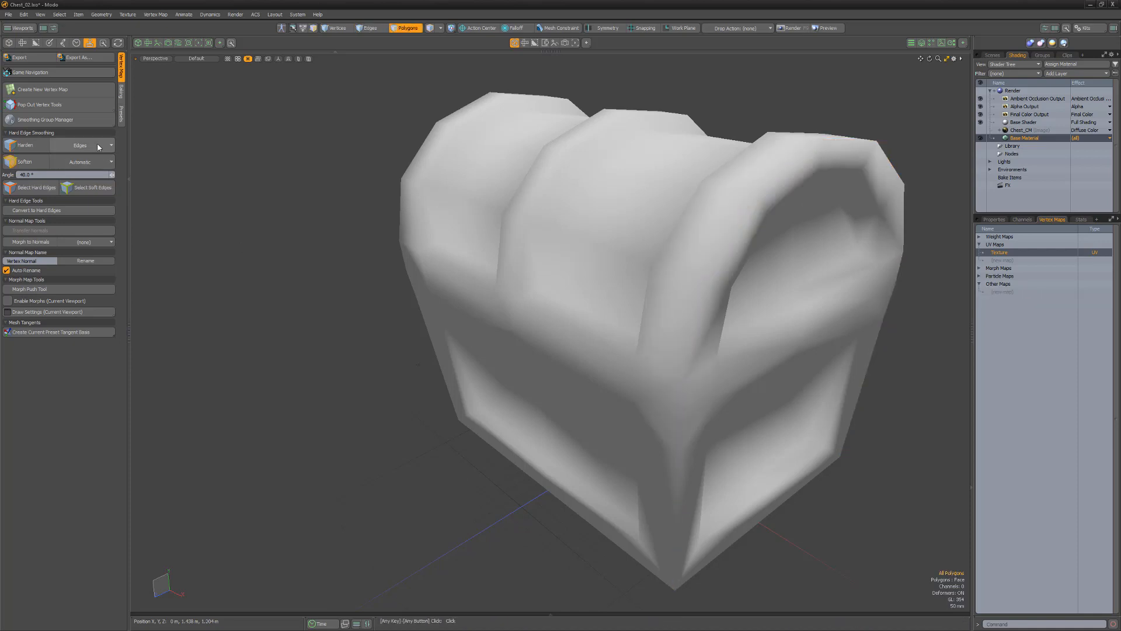
left_click(95, 146)
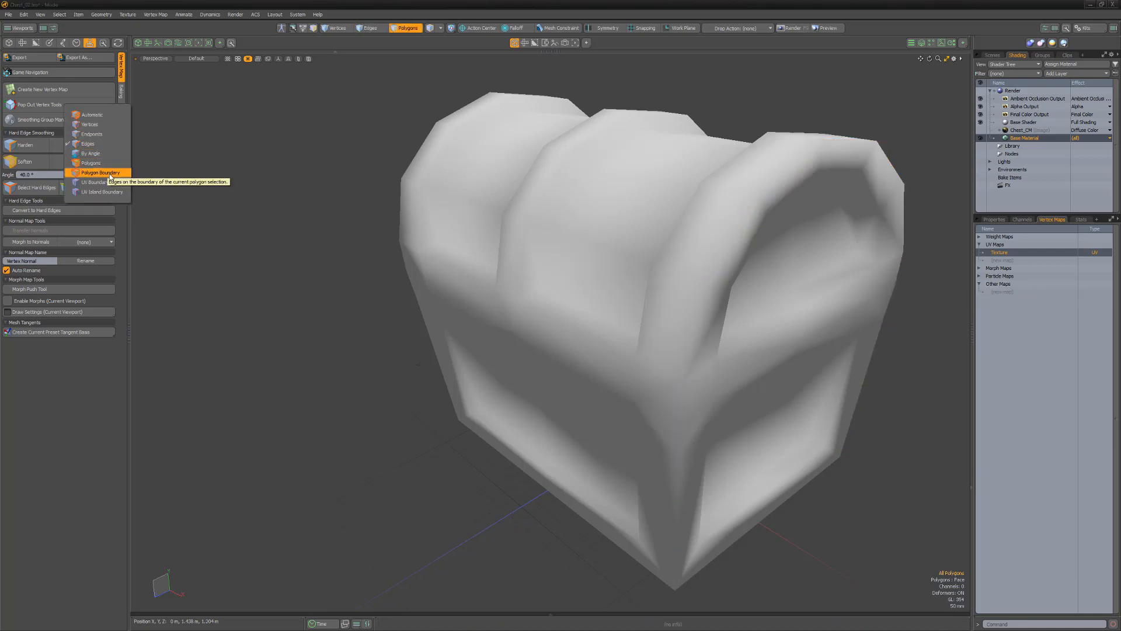
left_click(100, 173)
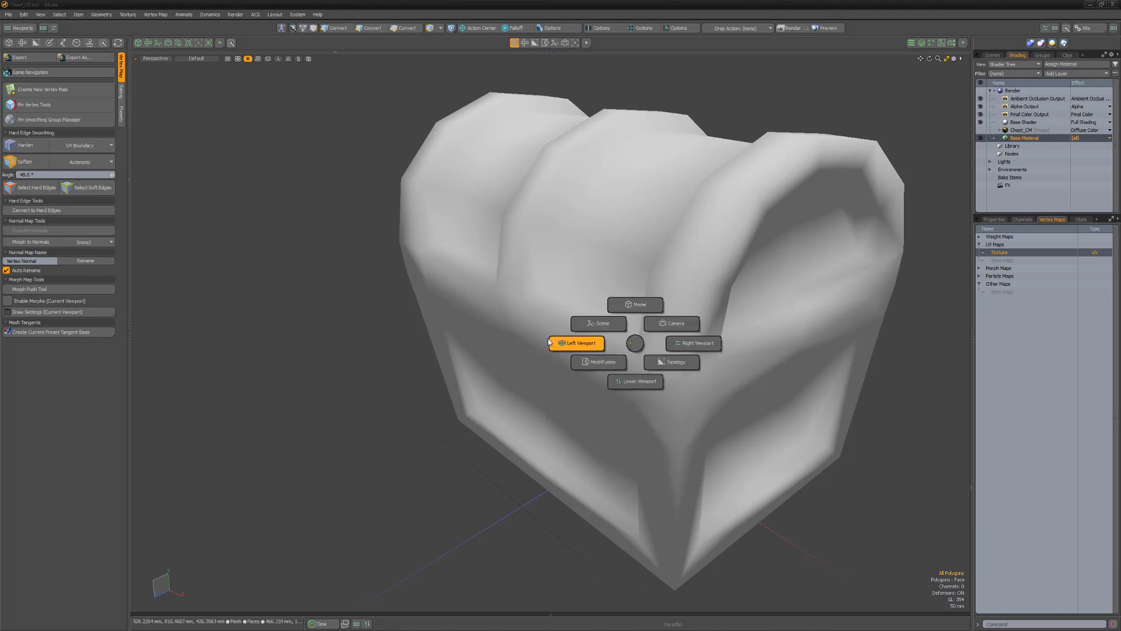
left_click(577, 343)
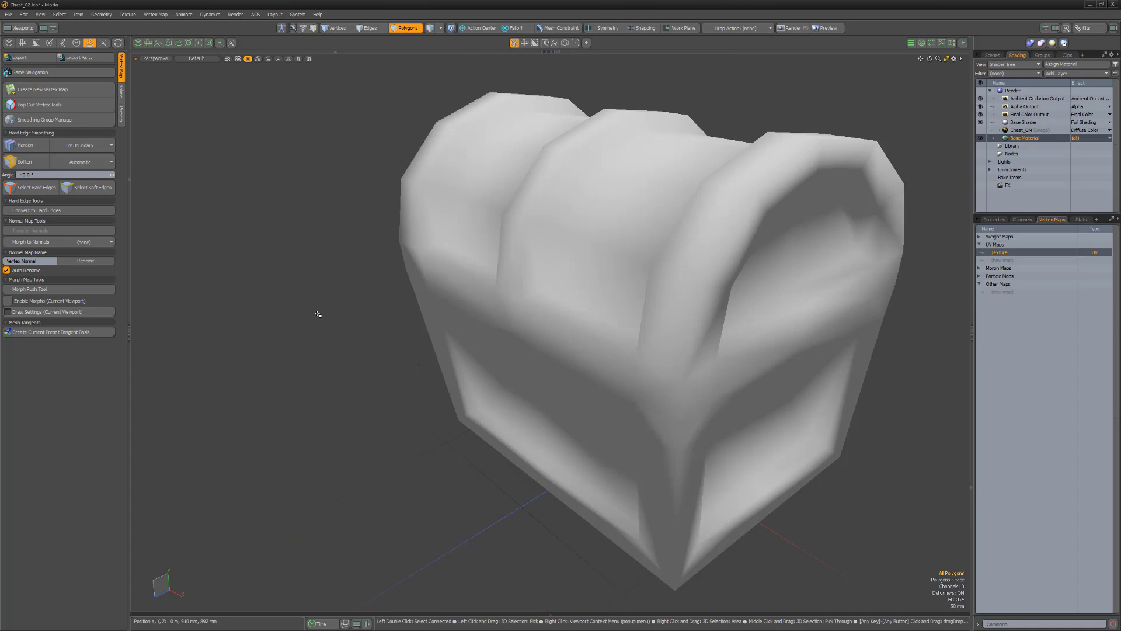
left_click(109, 145)
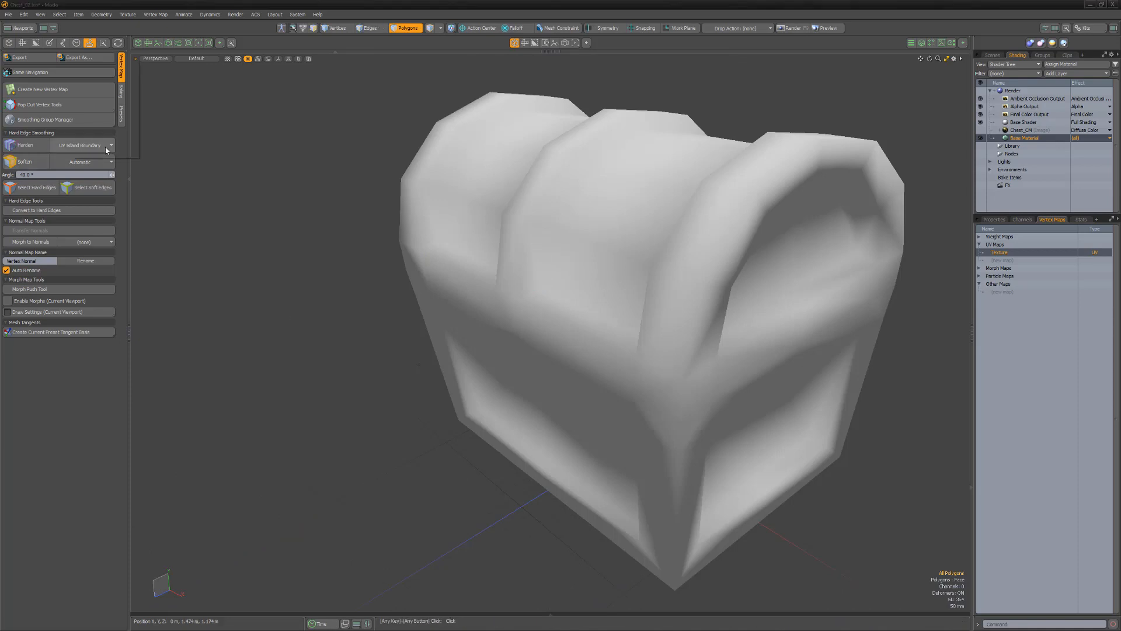
left_click(79, 146)
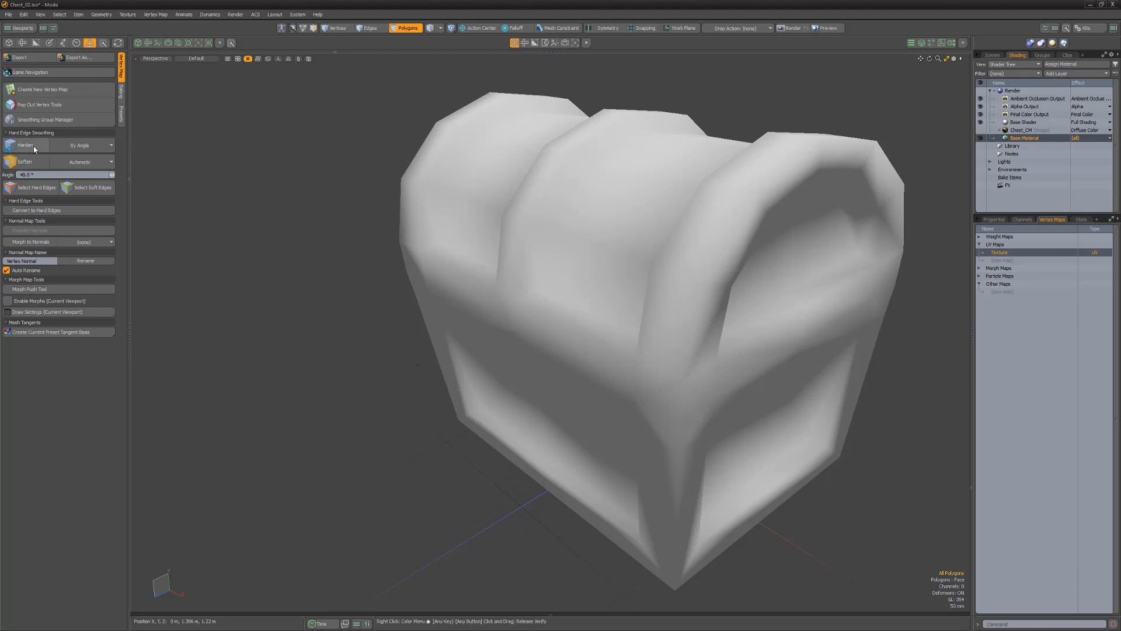
Harden all edges sharper than 40° and deselect to inspect the crisp shading.
left_click(25, 145)
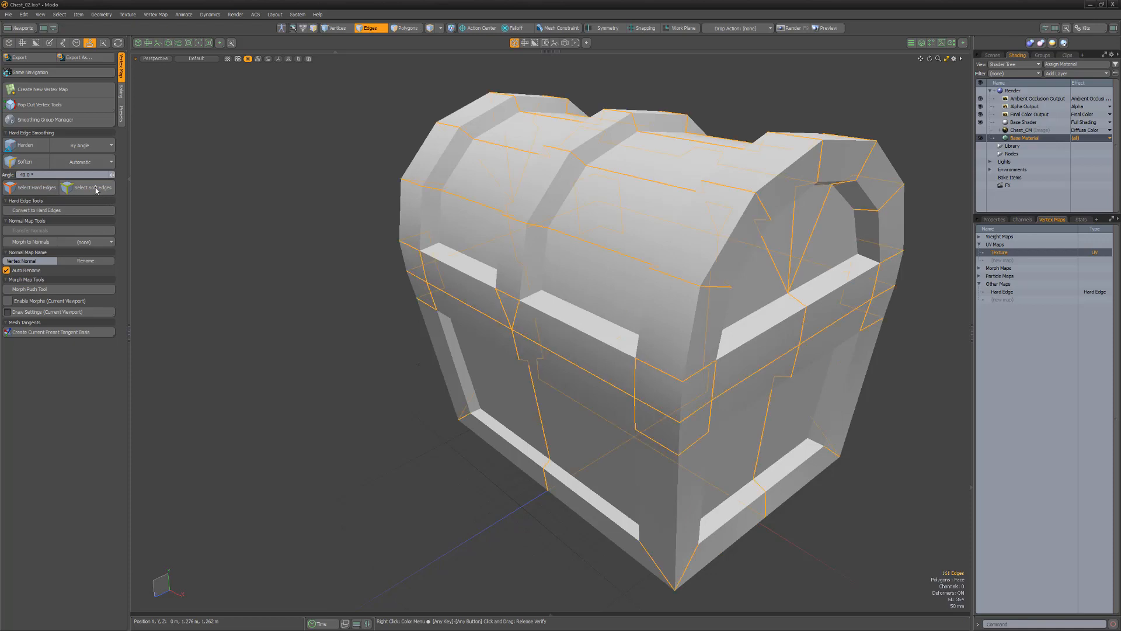
left_click(96, 189)
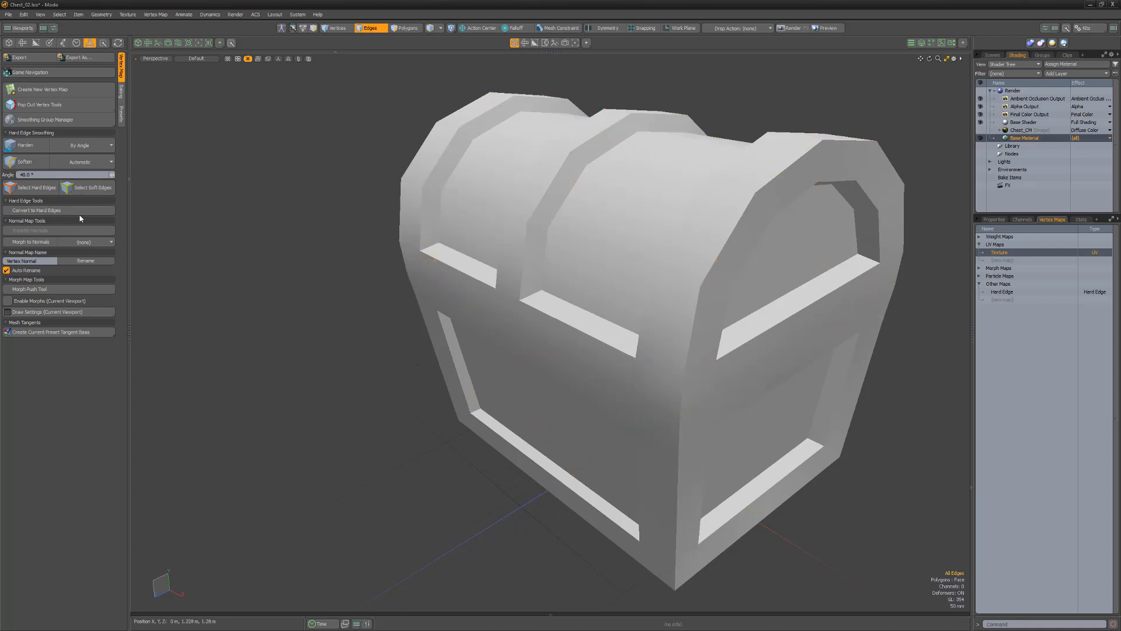